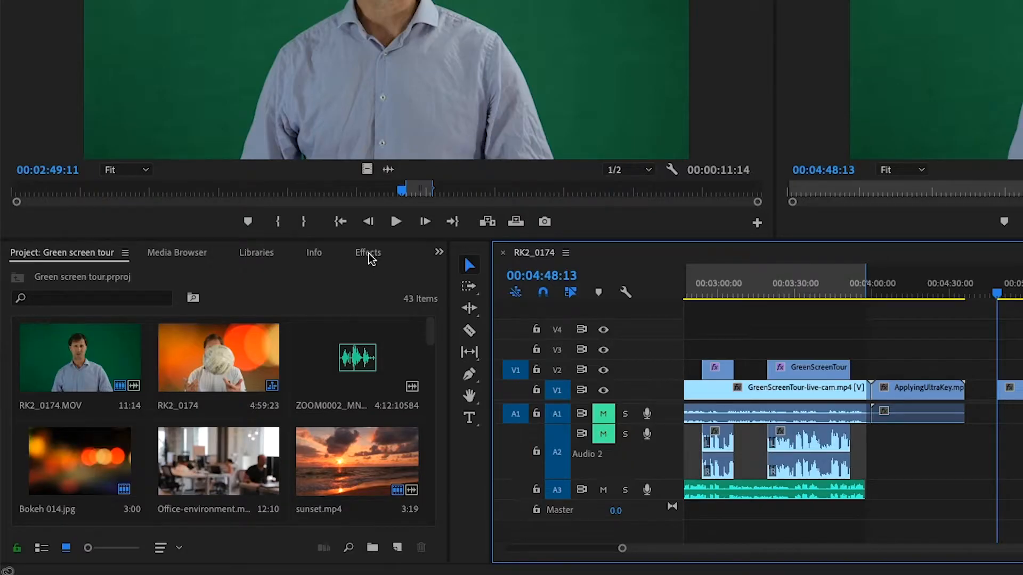
Search the Effects panel for "ultra" to reveal Keying > Ultra Key.
click(367, 253)
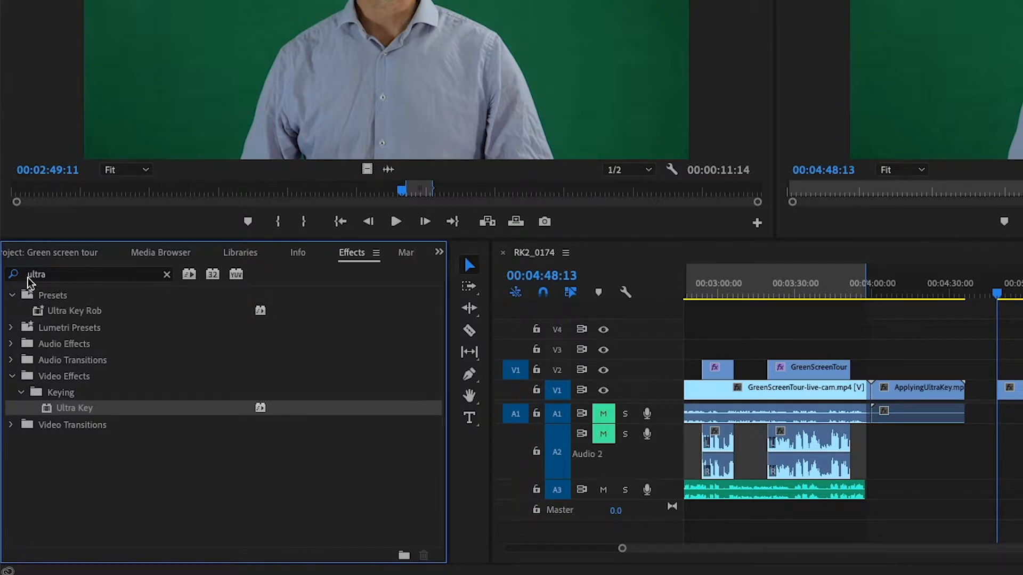
mouse_move(58, 278)
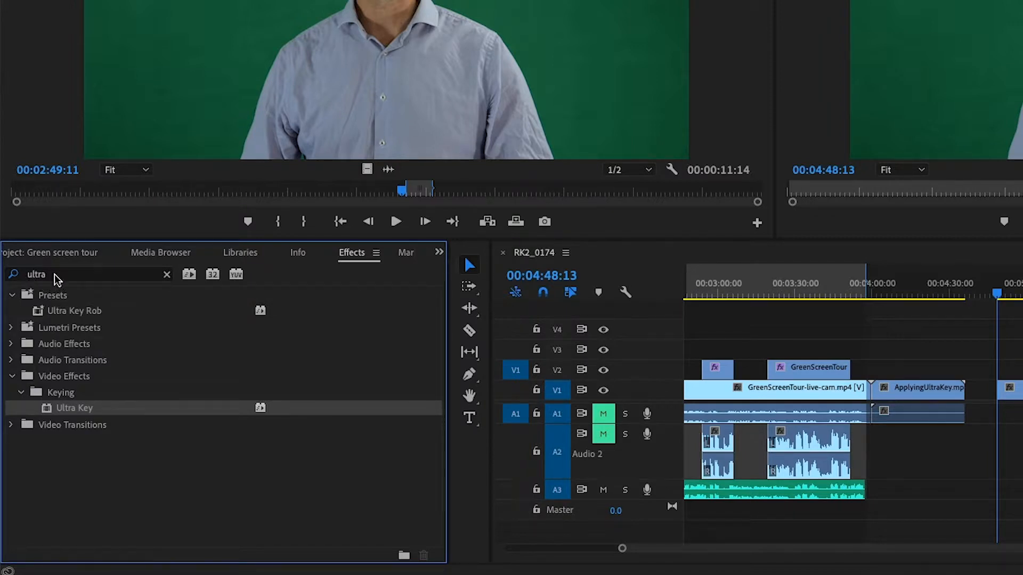
mouse_move(69, 416)
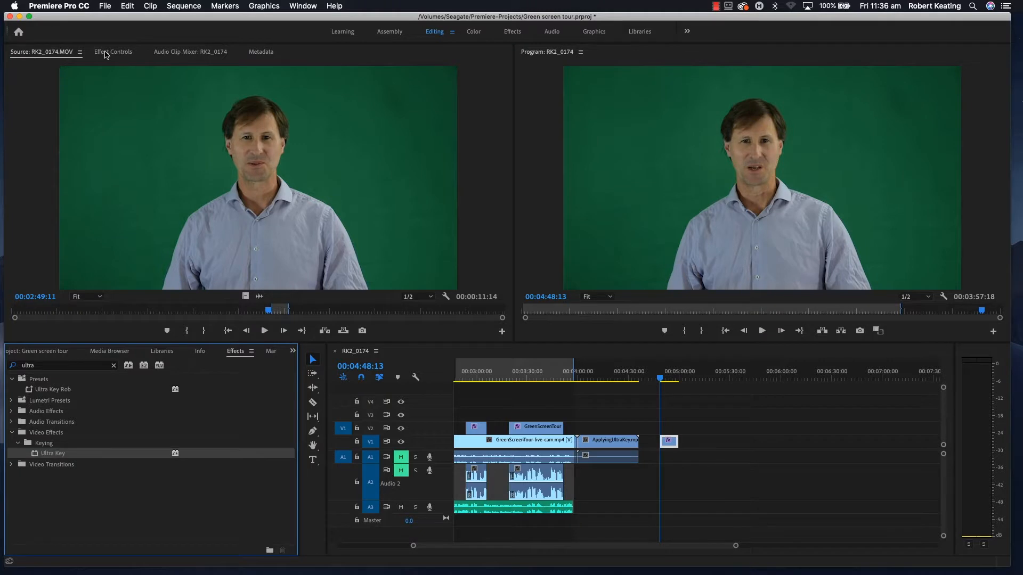
In Effect Controls, sample the green backdrop as the Ultra Key key colour with the eyedropper.
click(112, 52)
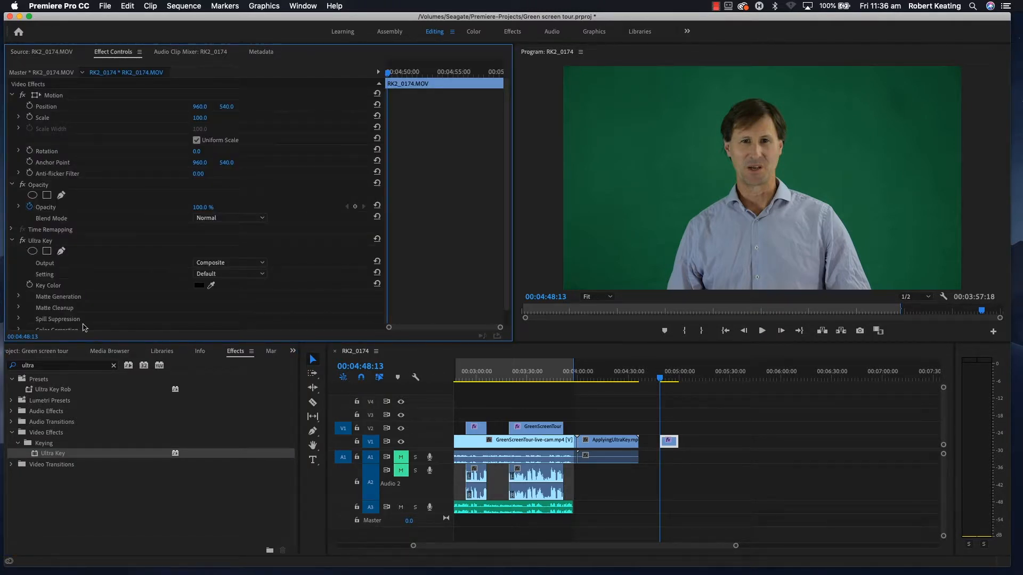
scroll(down, 3)
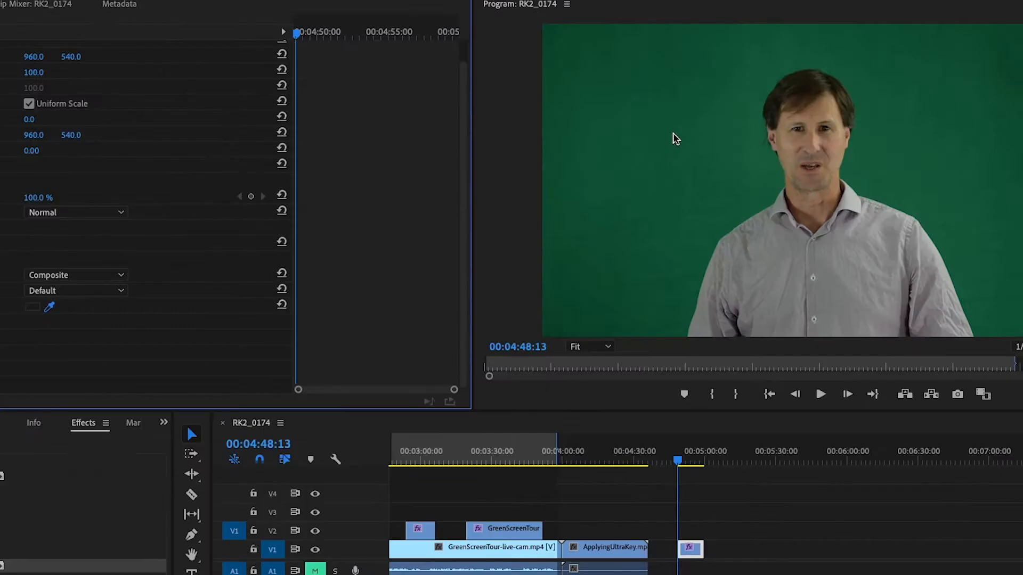
click(33, 307)
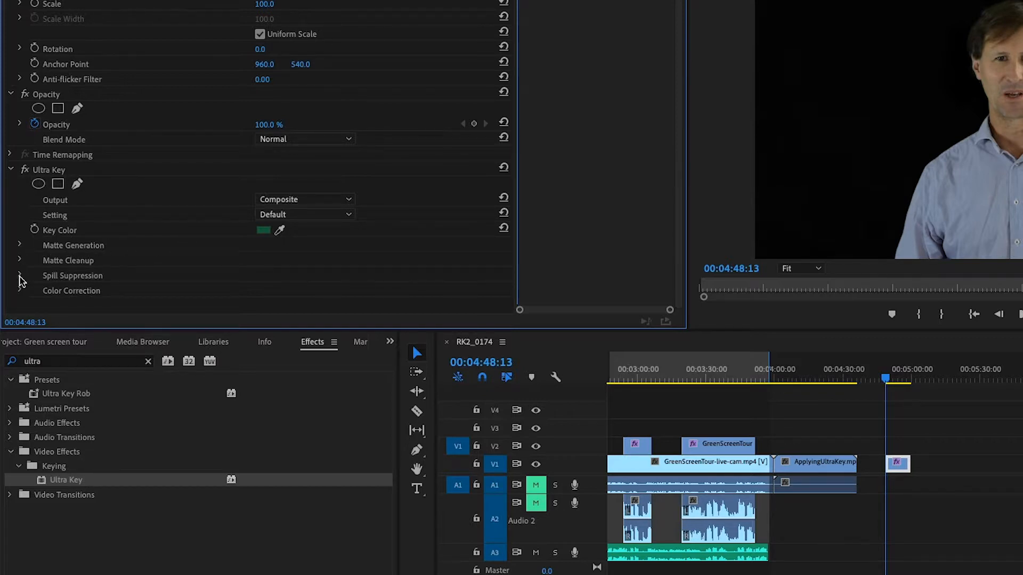
Expand Spill Suppression and Matte Generation, then raise Pedestal to 54.
click(20, 276)
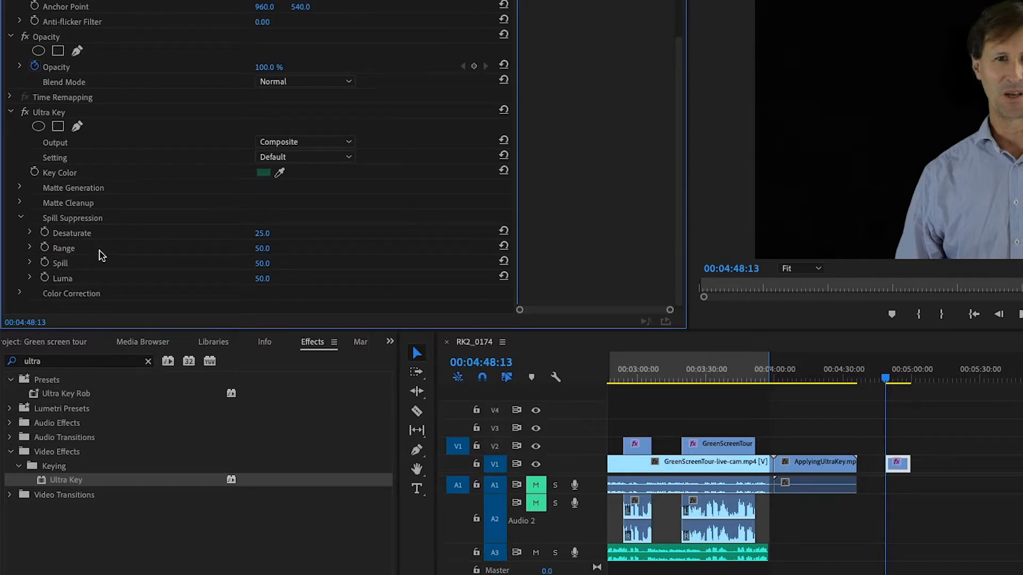
click(21, 188)
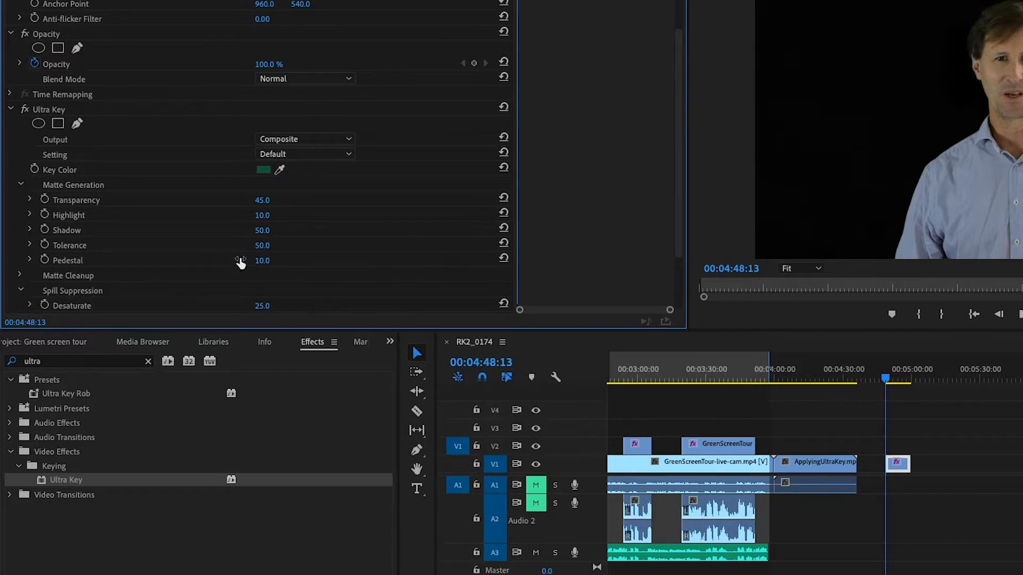
drag(241, 261, 262, 260)
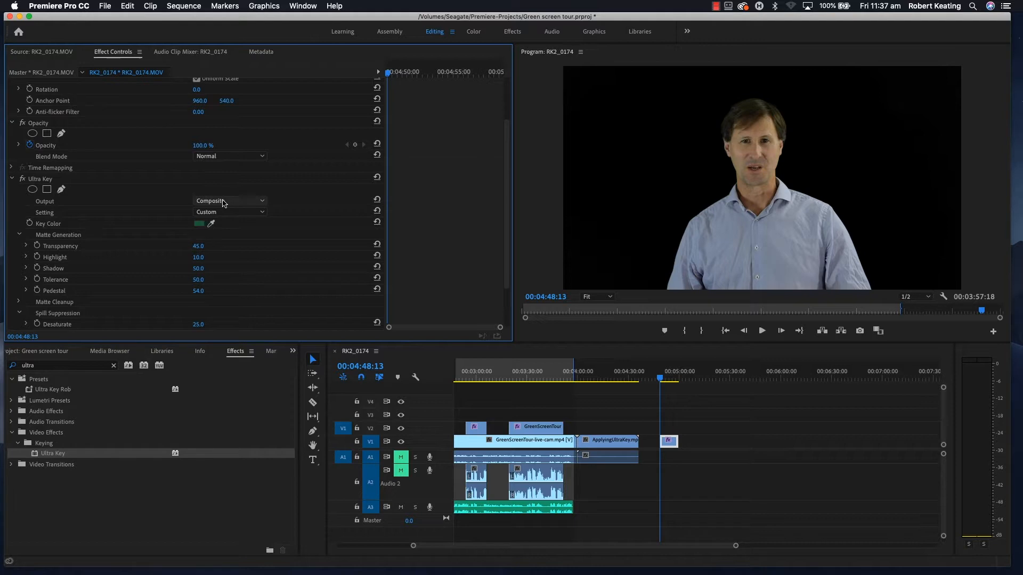
Set the Ultra Key Output to Alpha Channel to view the black-and-white matte.
click(229, 201)
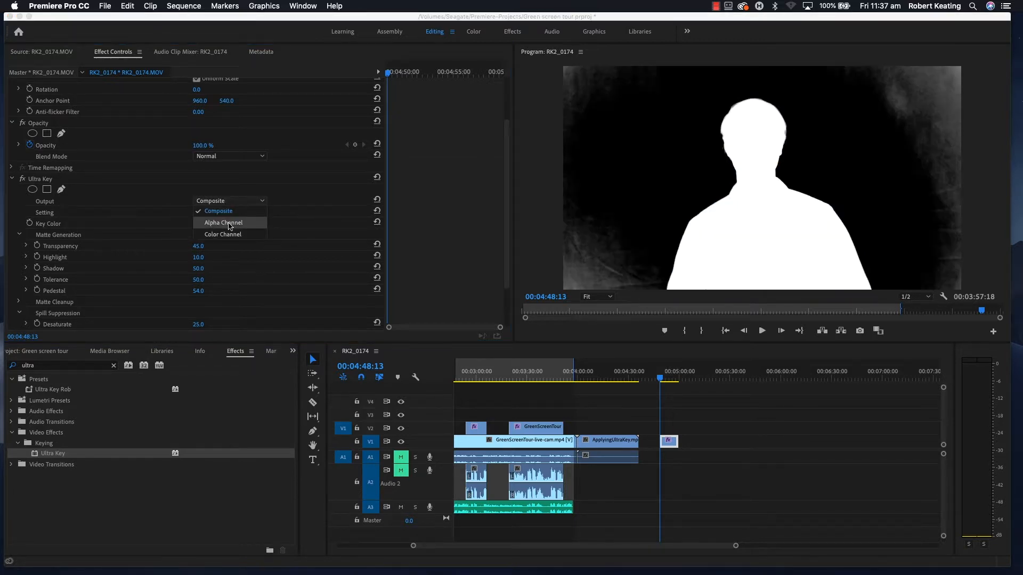
click(223, 223)
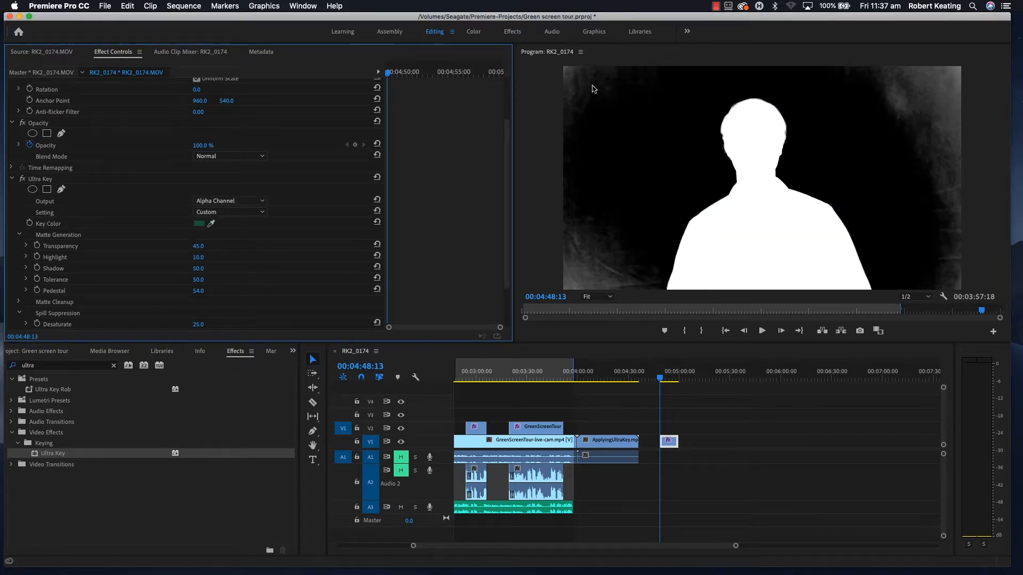
mouse_move(739, 204)
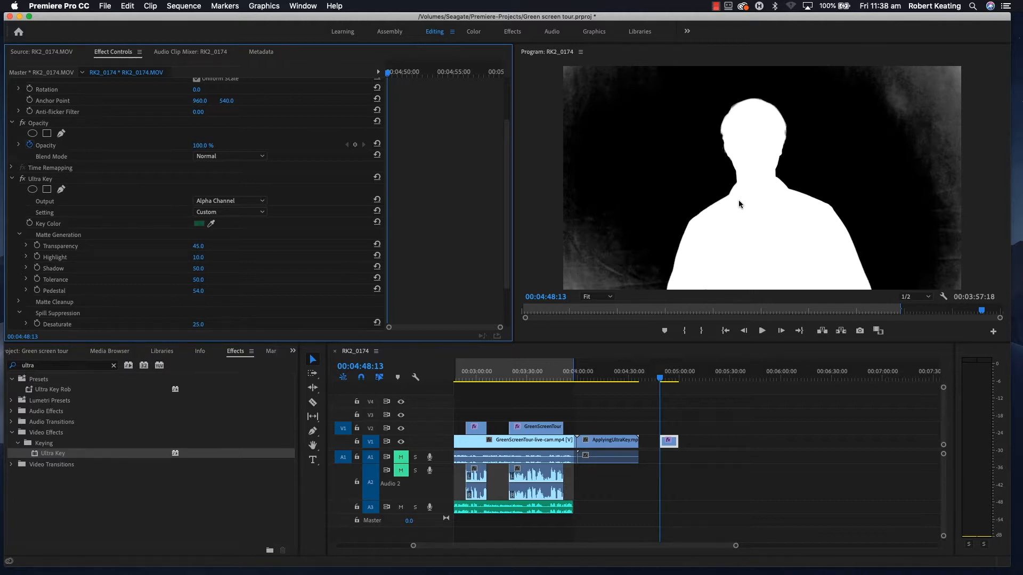
mouse_move(636, 71)
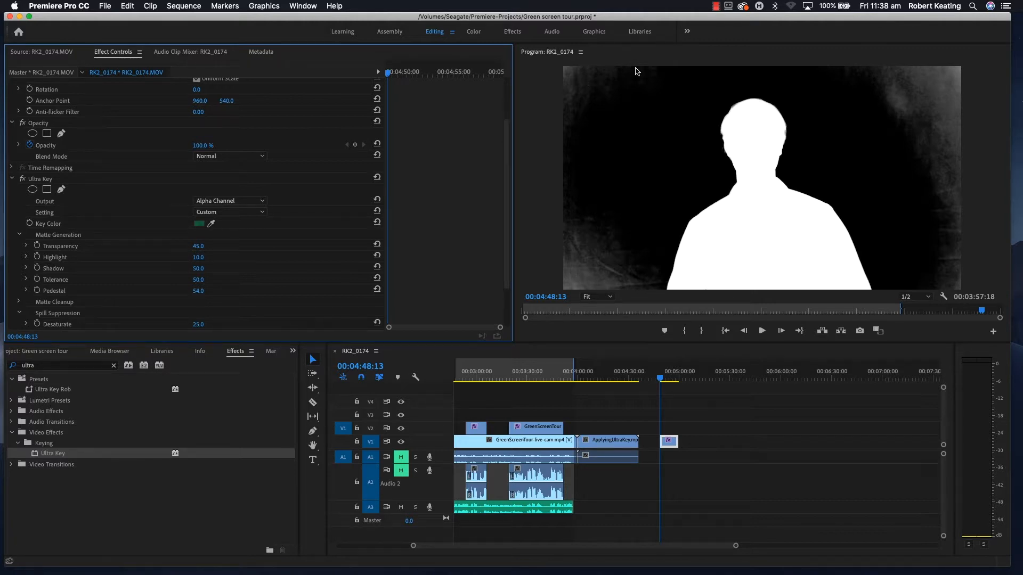
mouse_move(769, 261)
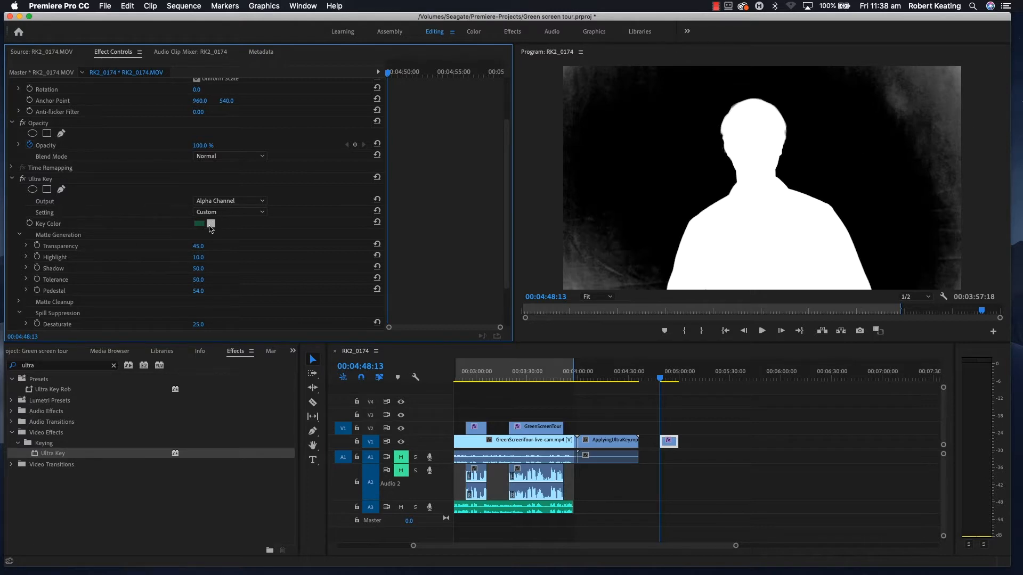
click(210, 224)
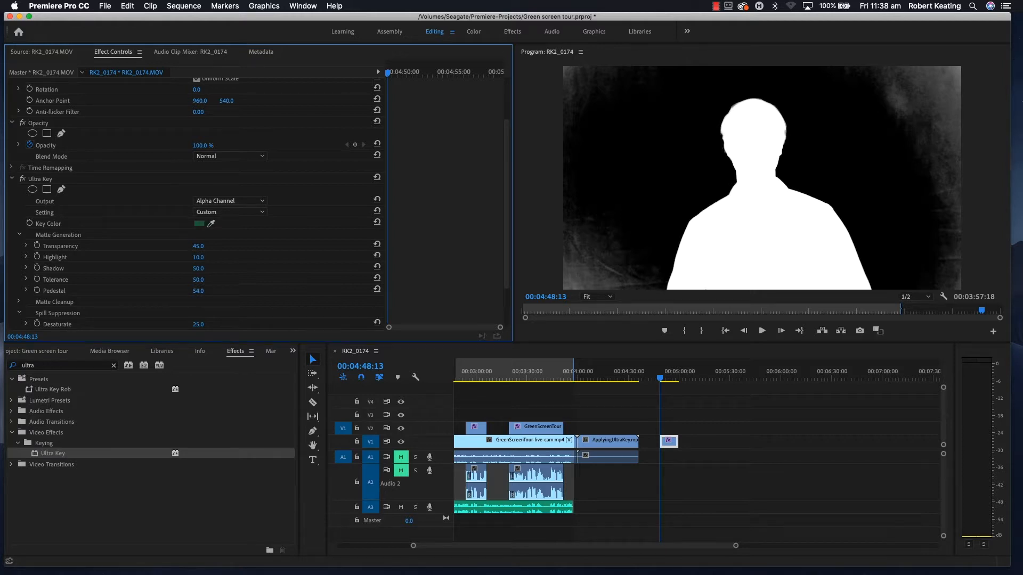
Refine the matte with Pedestal 100, Tolerance 41 and Shadow 43 for a solid black background.
drag(198, 291, 216, 290)
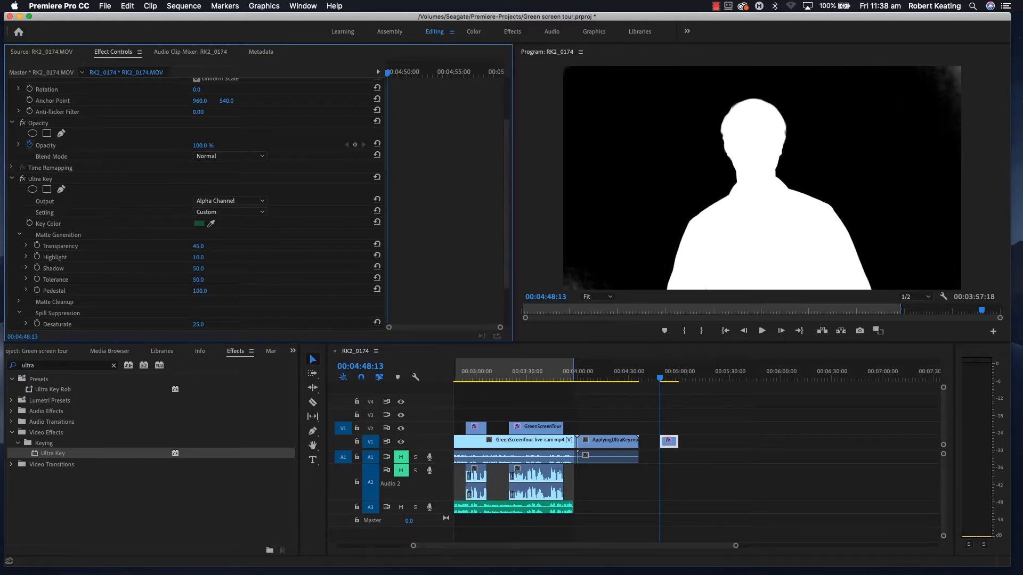
text(0.0)
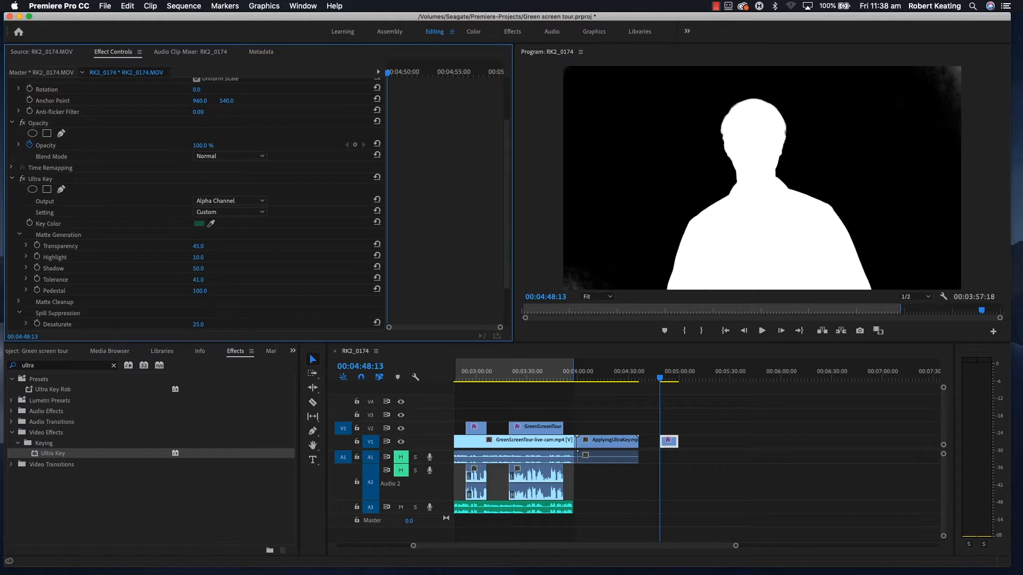
drag(197, 268, 189, 268)
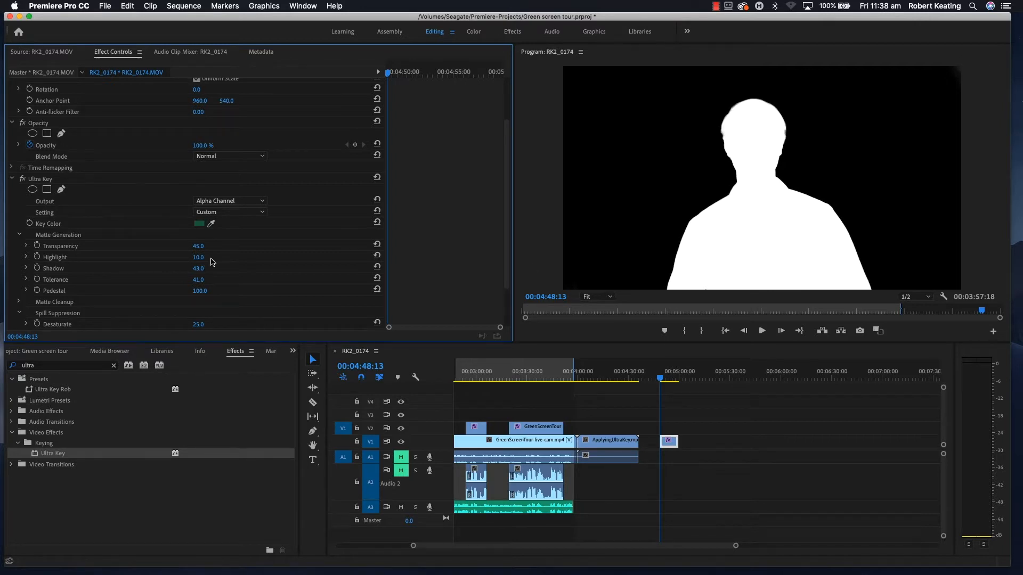
click(229, 200)
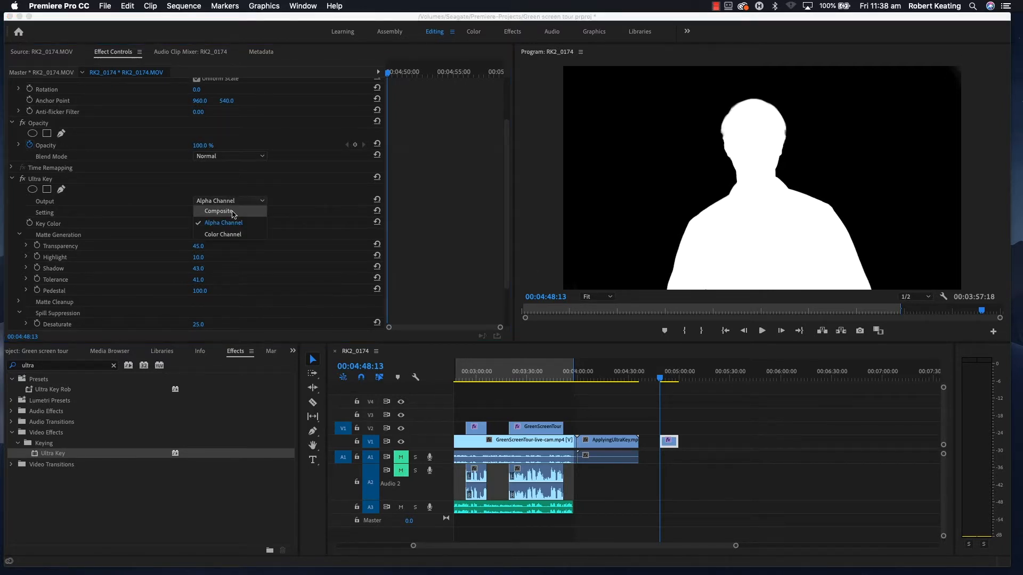
Set Ultra Key Output back to Composite to show the full-colour keyed presenter.
click(218, 210)
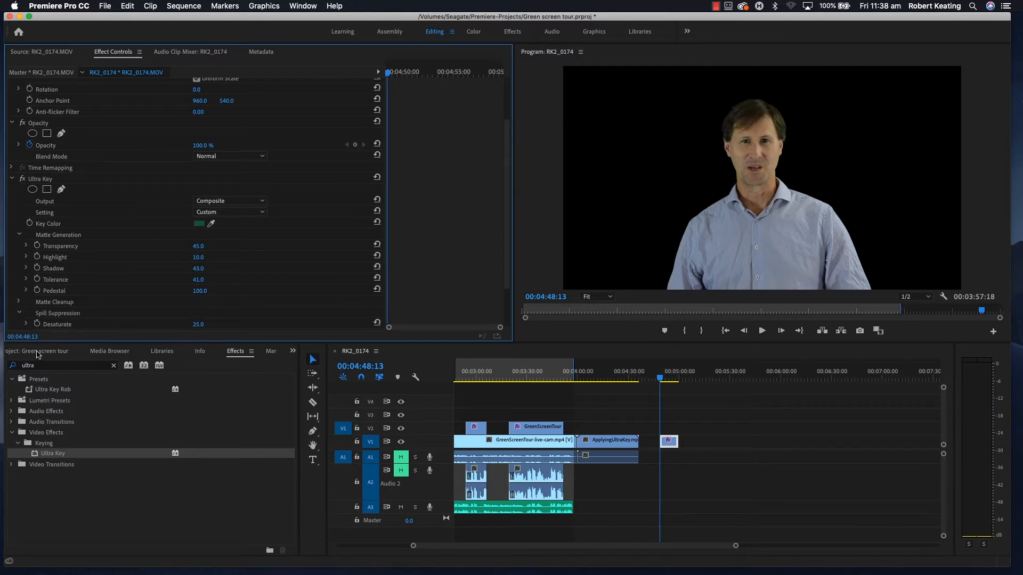
click(44, 352)
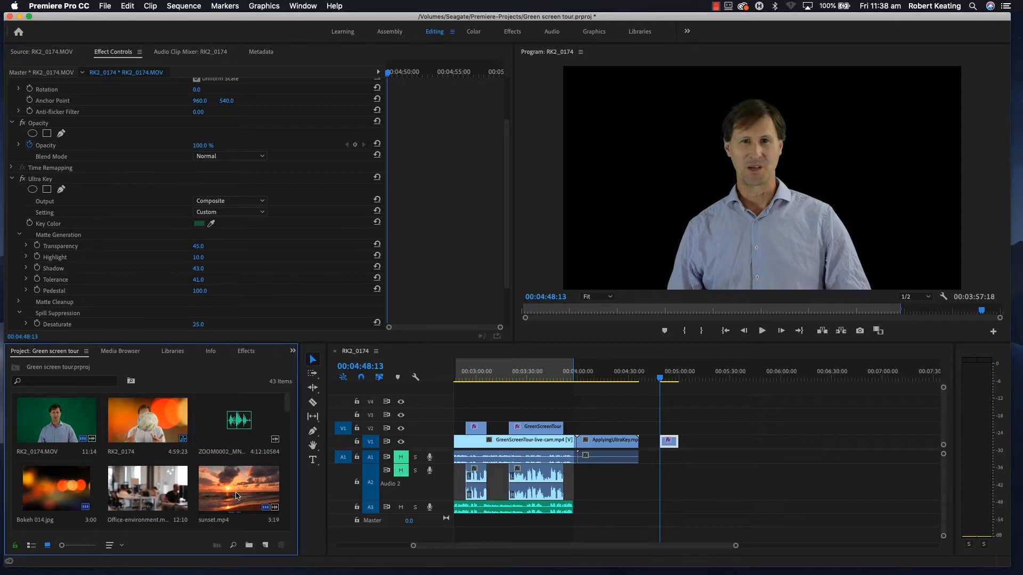
Add sunset.mp4 beneath the presenter clip and play the composited sequence.
double_click(238, 488)
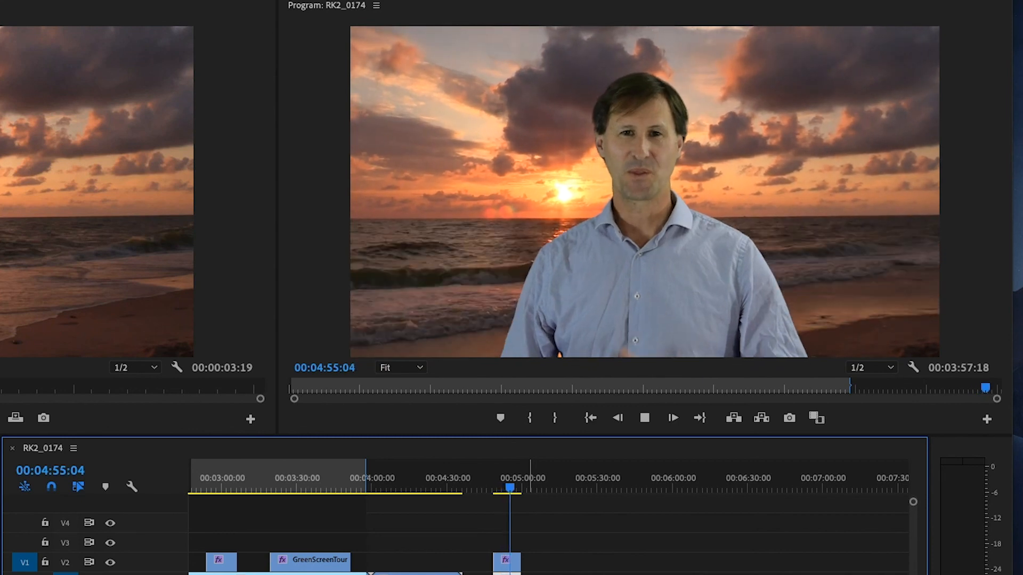
click(673, 418)
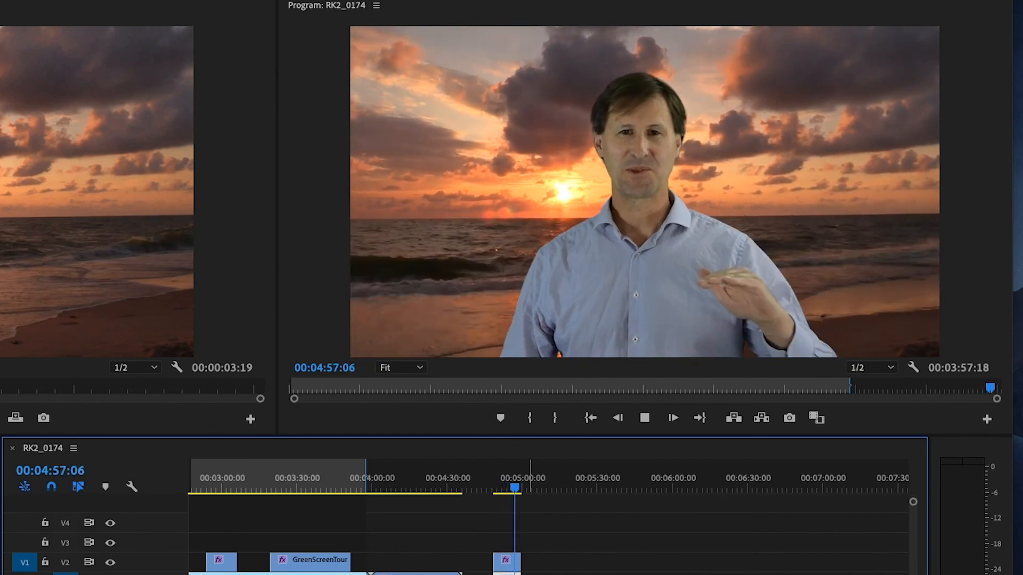